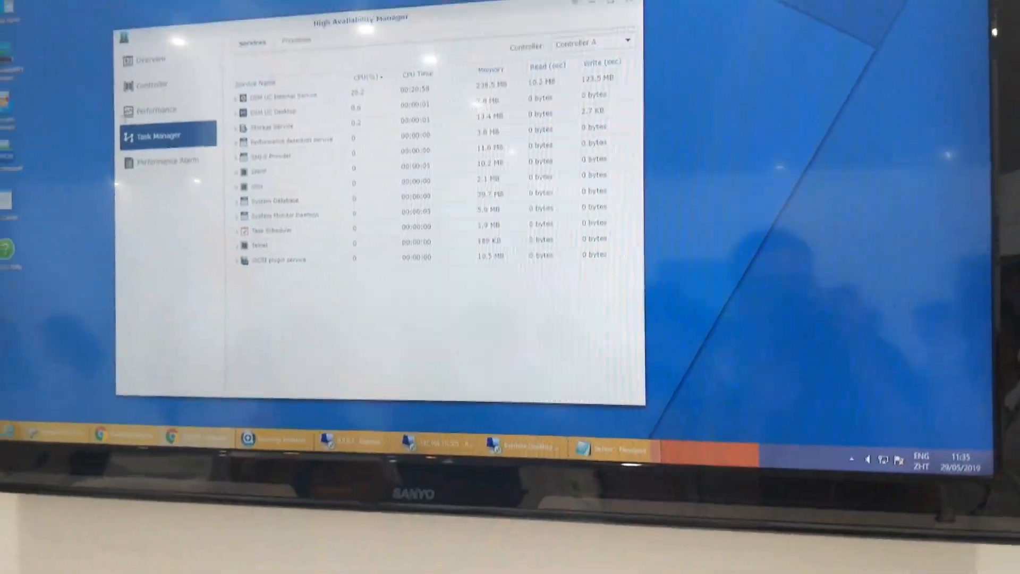
View the Performance Alarm event log, which lists no recorded alarms.
left_click(199, 225)
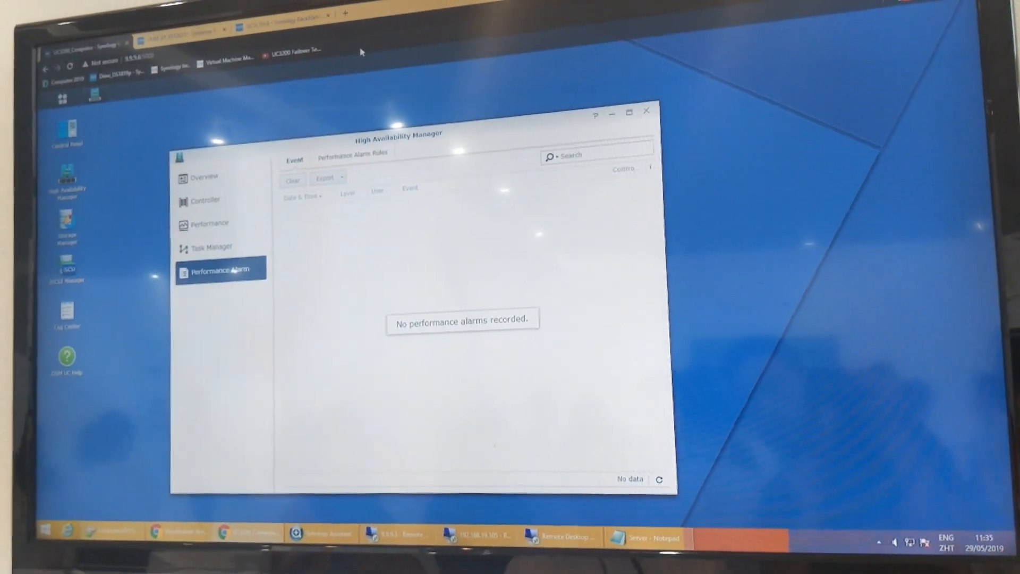
Switch to the Performance Alarm Rules list, which is empty, then move on to Storage Manager.
left_click(352, 155)
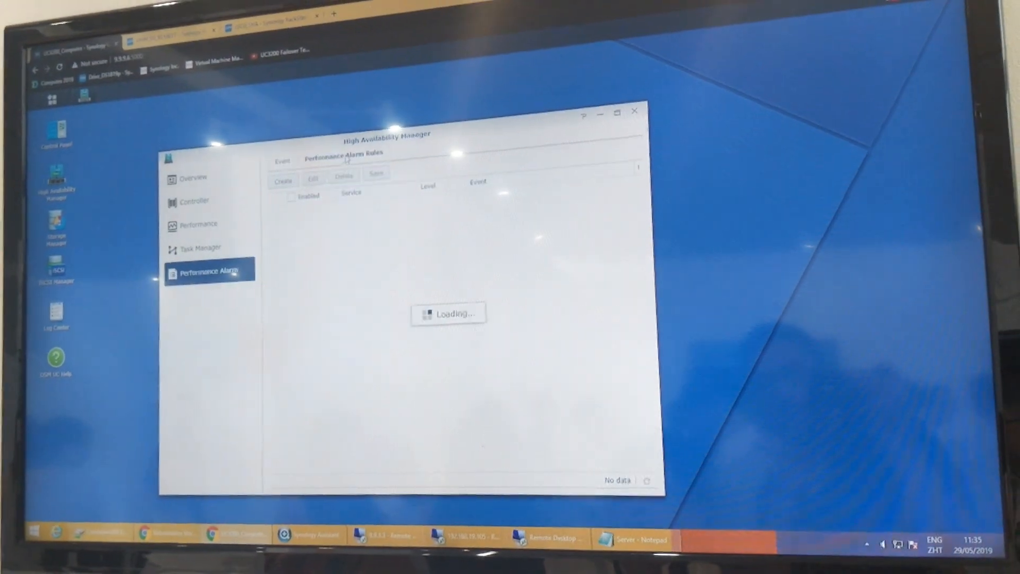
left_click(282, 181)
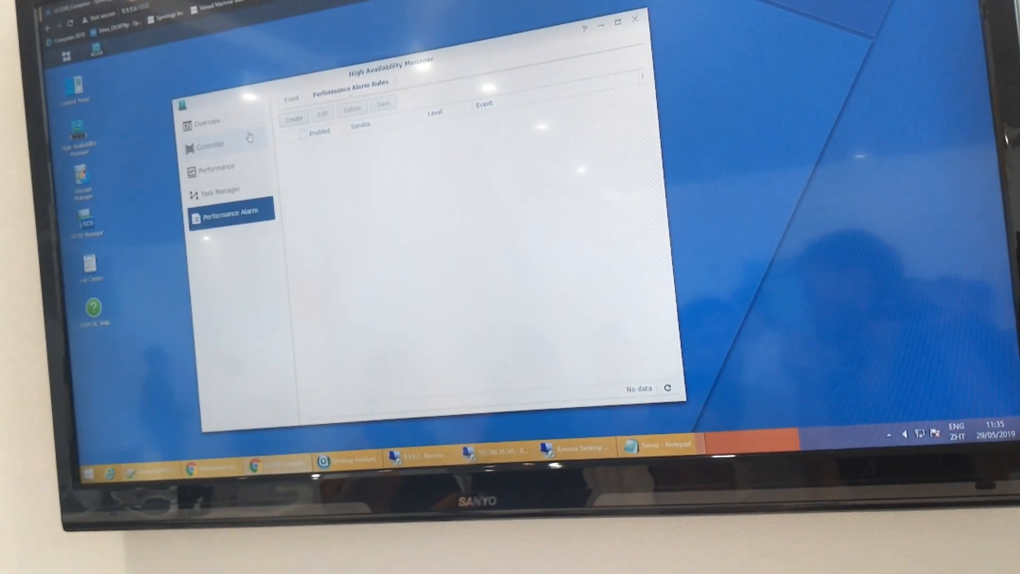
left_click(208, 121)
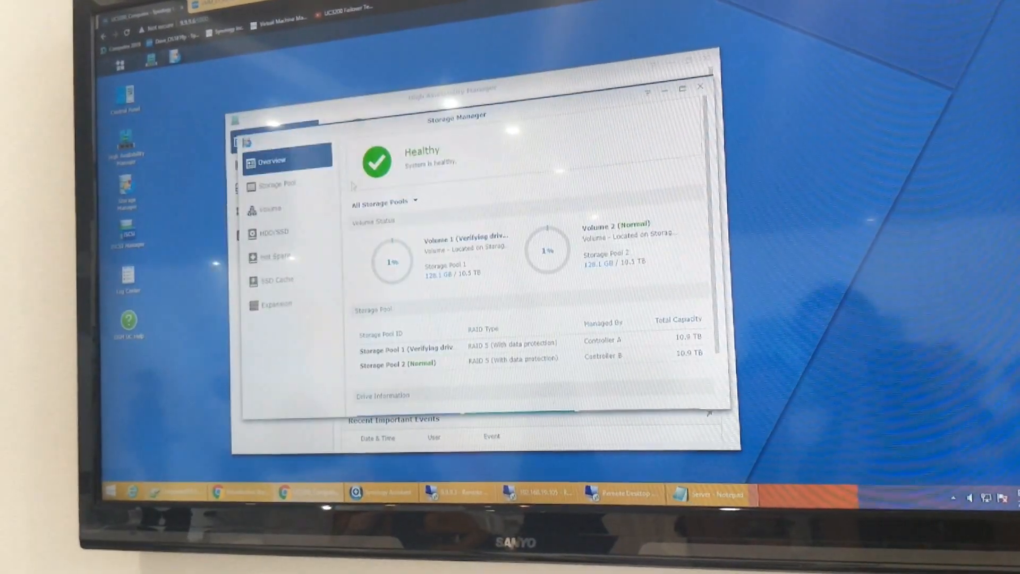
View the Storage Manager overview of the healthy system with both RAID 5 pools and volumes.
left_click(274, 184)
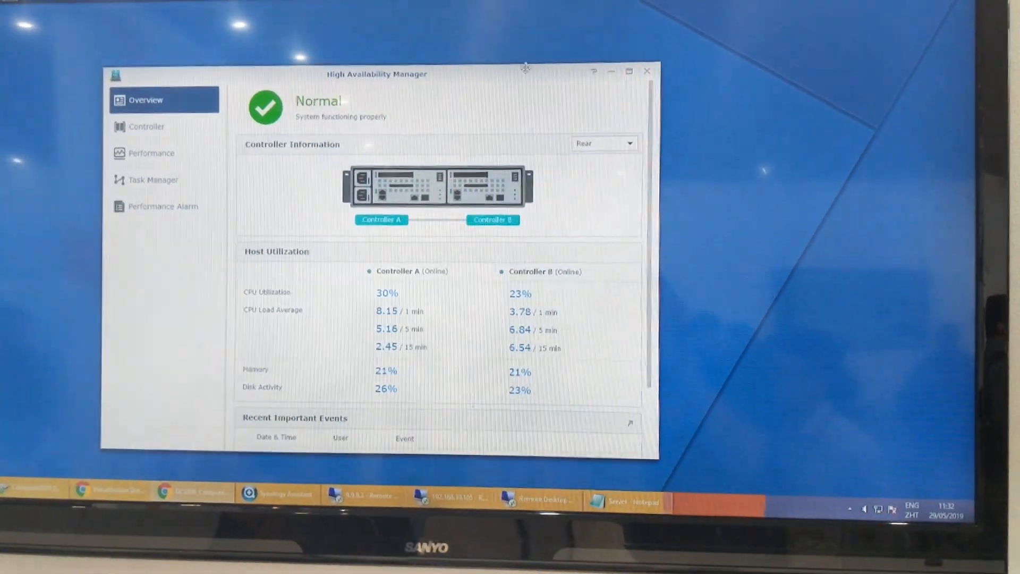
View the Controller details showing Controller A and B both online with normal fans.
left_click(146, 127)
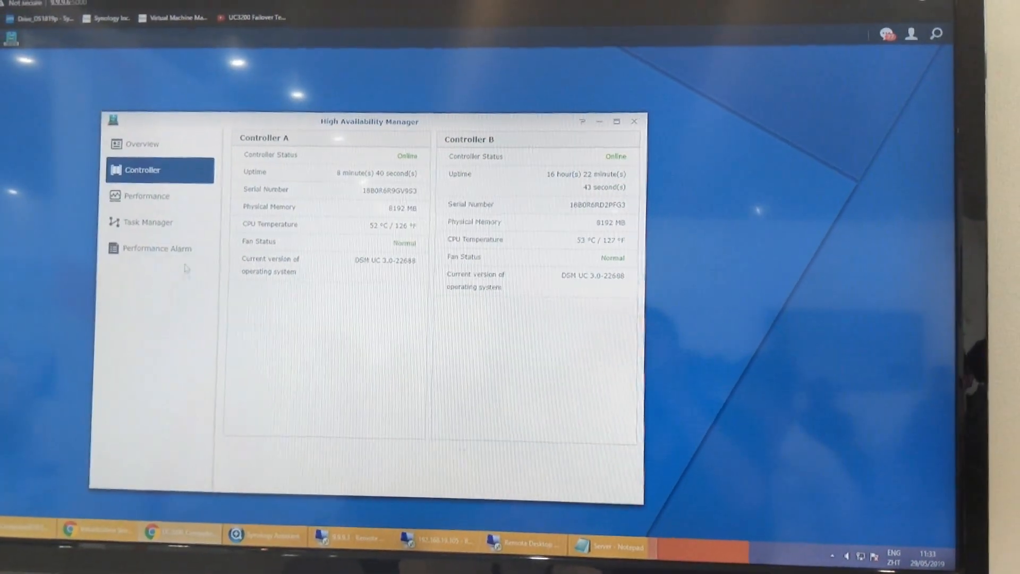
View the Performance charts for Controller A and Controller B.
left_click(148, 195)
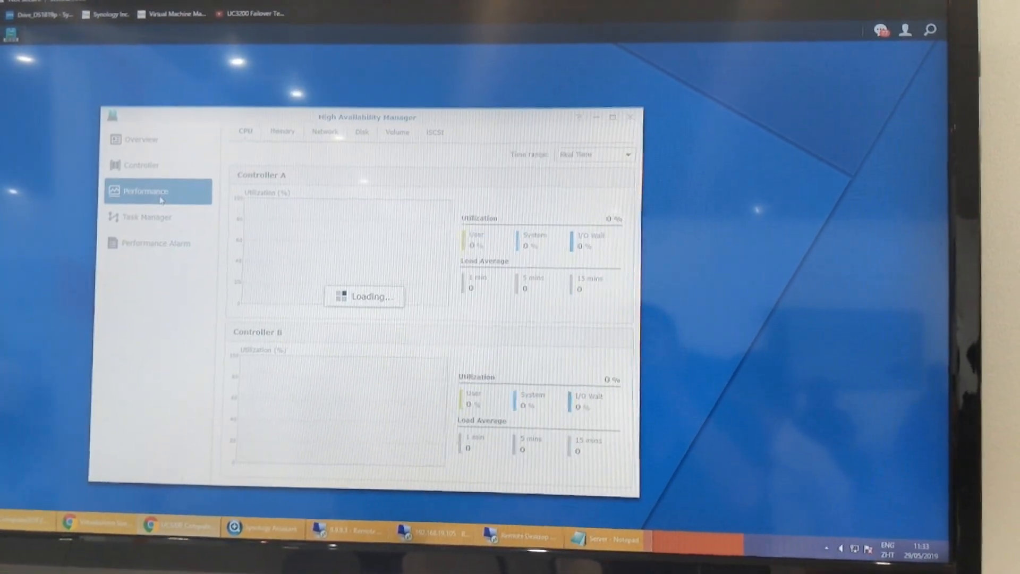